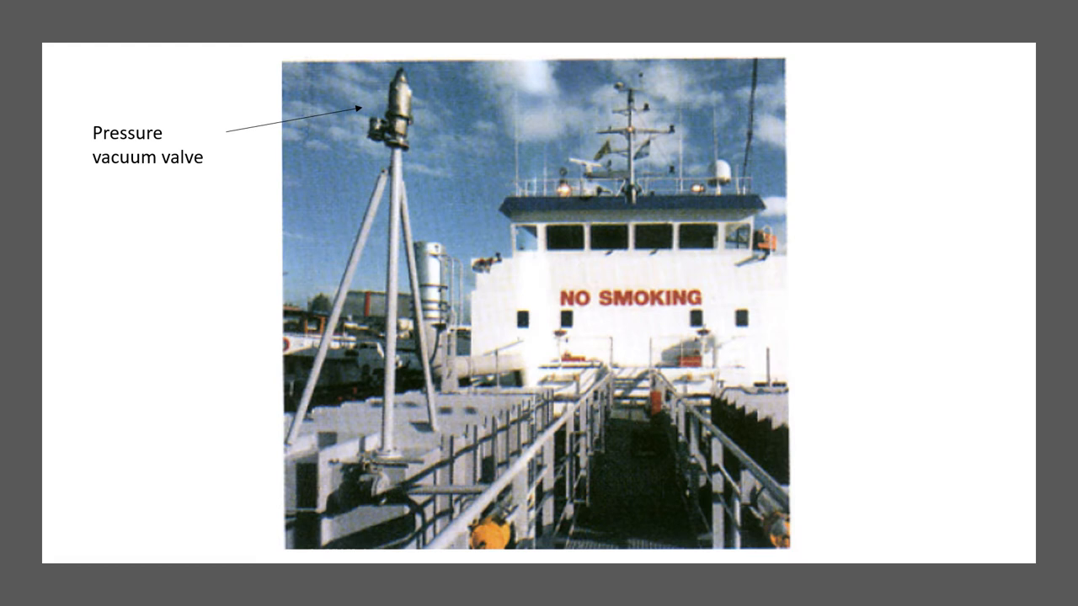
key(right)
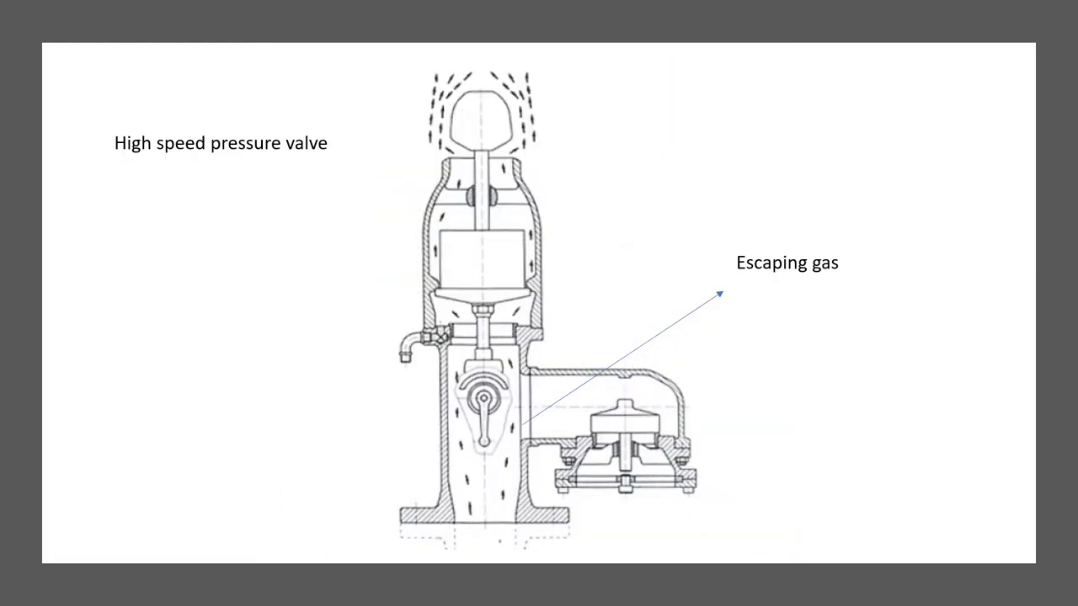